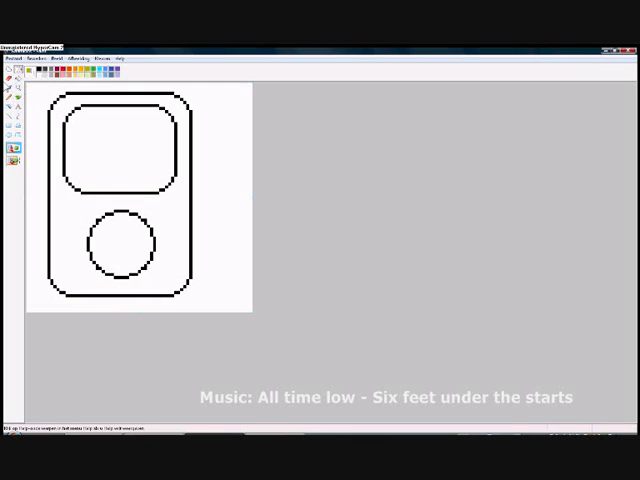
Draw a diagonal dividing line across the iPod body from the top edge downward.
{"action": "left_click_drag", "start_coordinate": [148, 296], "coordinate": [192, 188]}
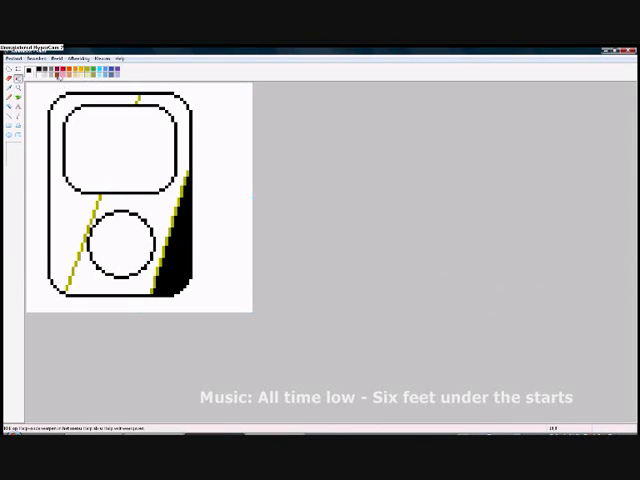
Fill the lower-left body section with the custom olive-green colour.
{"action": "left_click", "coordinate": [170, 240]}
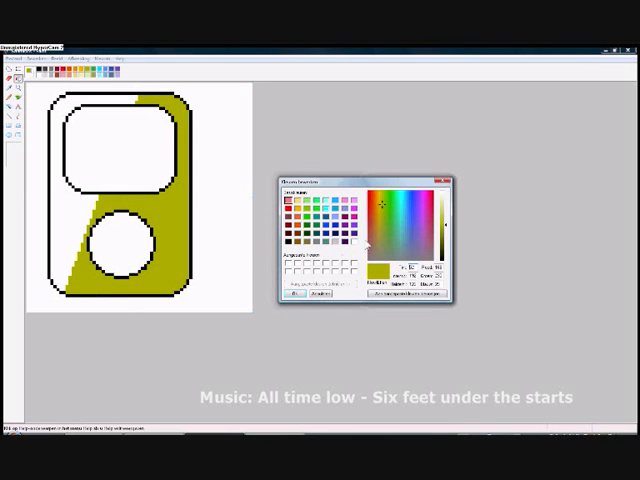
Fill the remaining body olive green, add four wheel arrows and confirm the colour.
{"action": "left_click", "coordinate": [296, 298]}
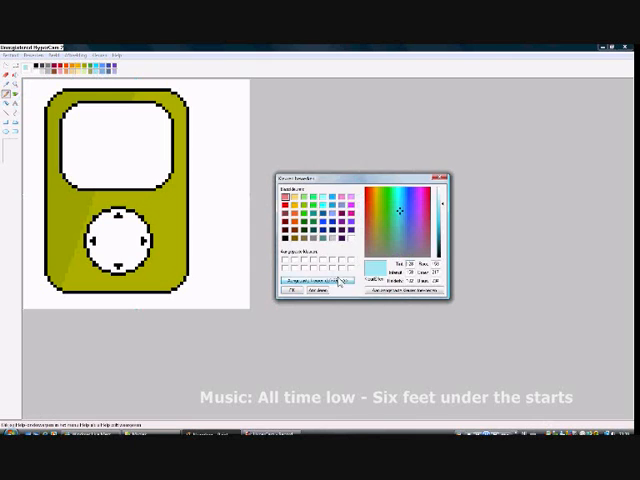
{"action": "left_click", "coordinate": [292, 298]}
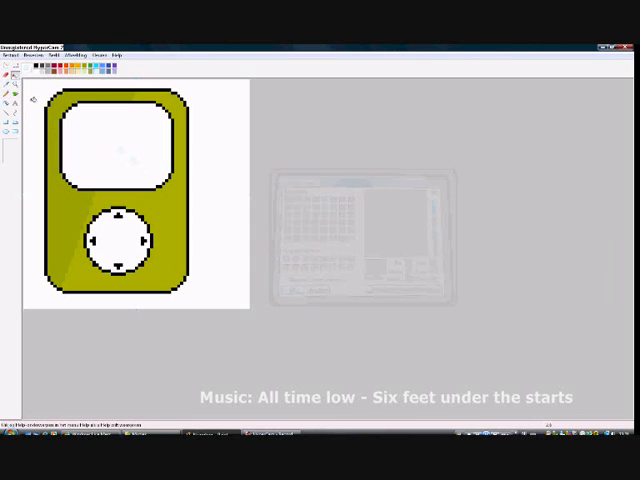